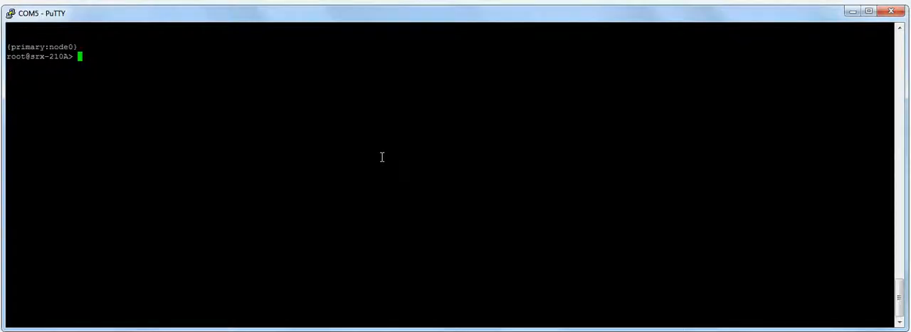
- Check chassis cluster status, showing node0 primary and node1 lost in both redundancy groups
{"action": "type", "text": "show"}
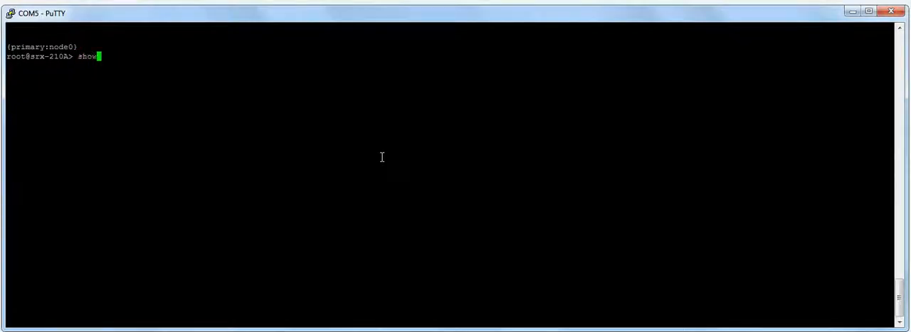
{"action": "type", "text": "chassis clu"}
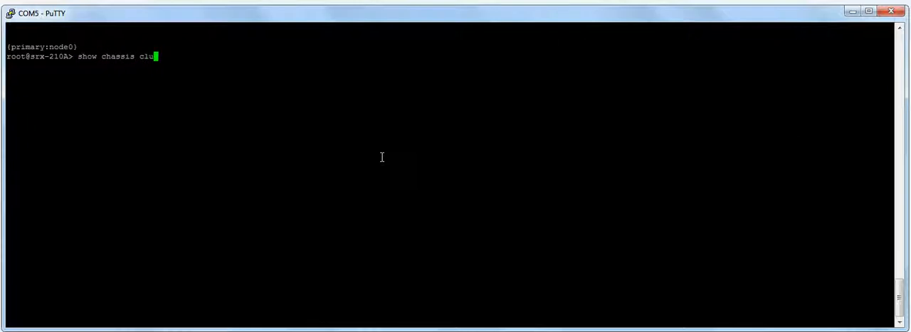
{"action": "key", "text": "Return"}
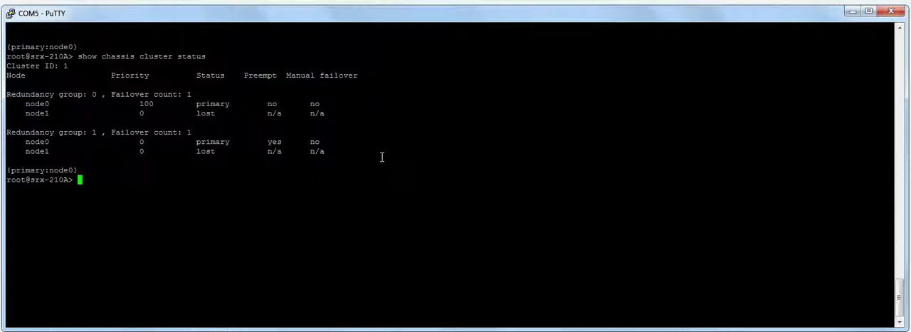
{"action": "type", "text": "show"}
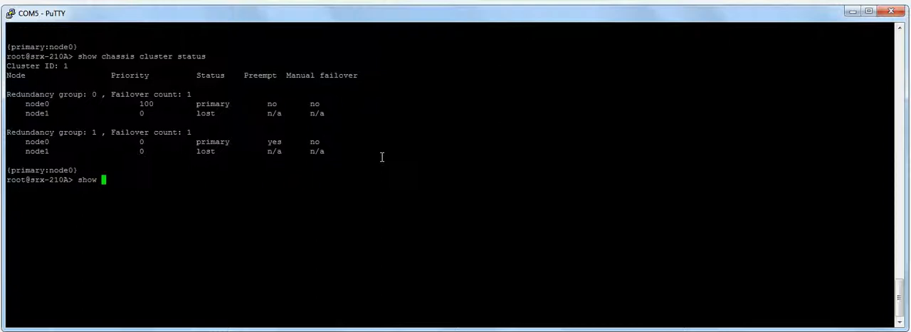
{"action": "type", "text": "configuration |"}
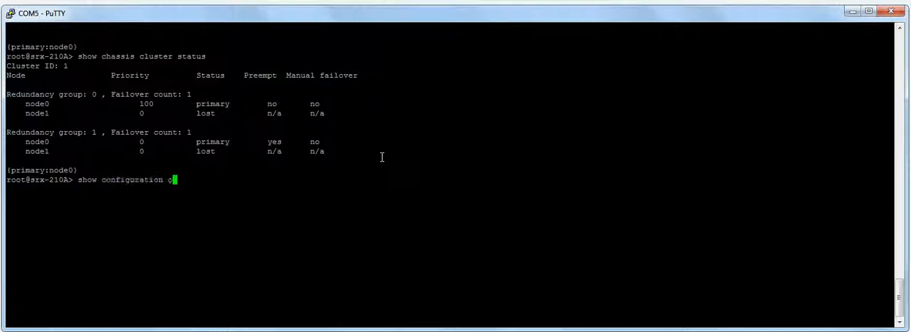
- List node0/node1 configuration groups with hostnames, backup router 10.0.0.254 and fxp0 addresses
{"action": "key", "text": "Return"}
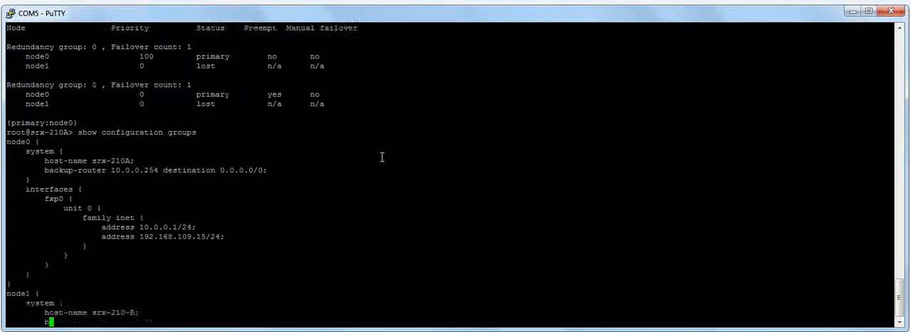
{"action": "scroll", "scroll_direction": "down", "scroll_amount": 3}
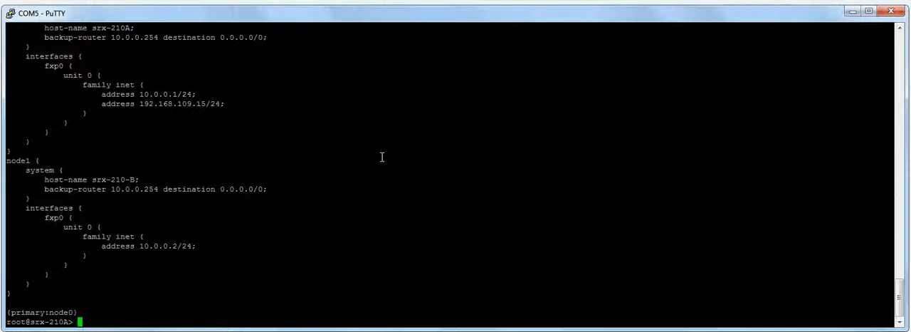
{"action": "type", "text": "s"}
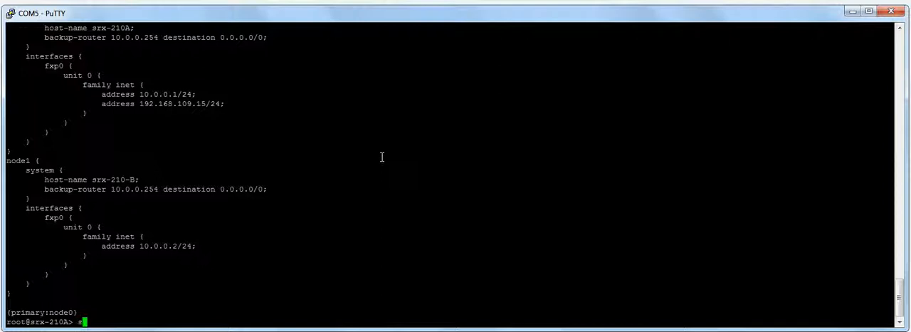
- Display the 11-route inet.0 table, including static defaults via reth1.0 and reth0.0
{"action": "type", "text": "show route"}
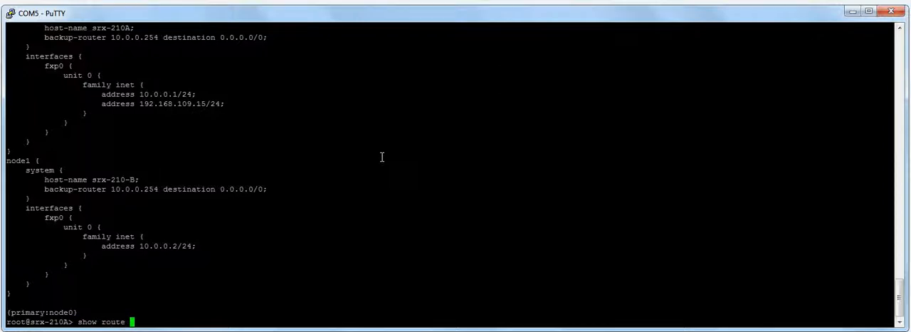
{"action": "key", "text": "Return"}
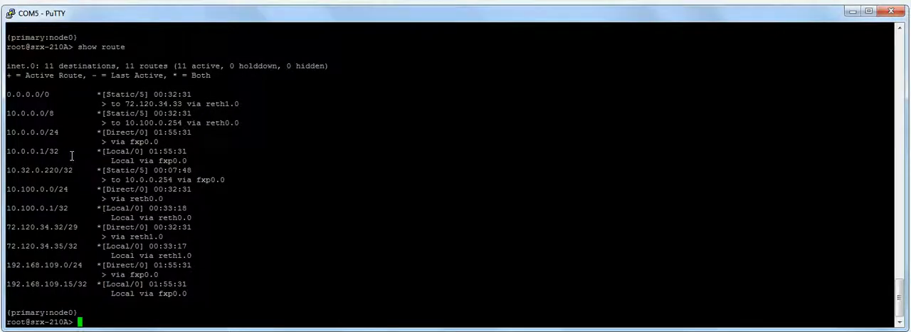
{"action": "mouse_move", "coordinate": [41, 241]}
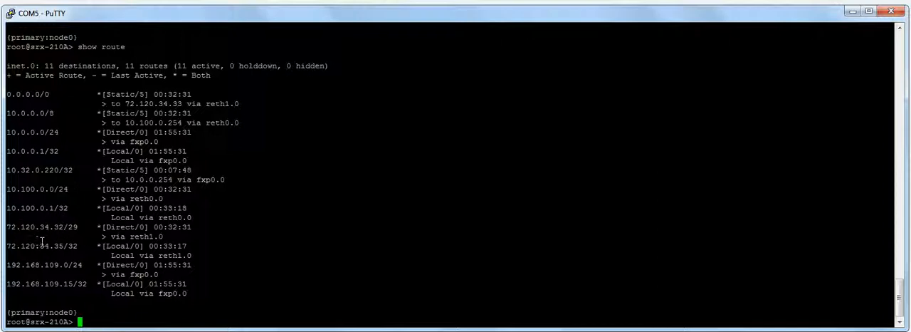
{"action": "mouse_move", "coordinate": [55, 207]}
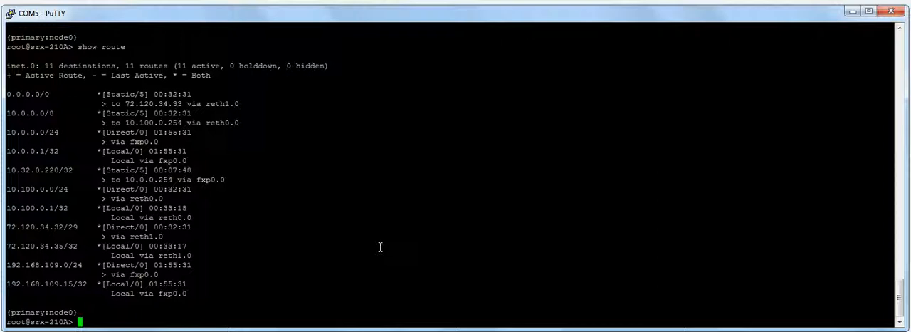
- Enter configuration mode and create virtual-router instance 'acme' with interfaces reth0 and reth1
{"action": "type", "text": "edit"}
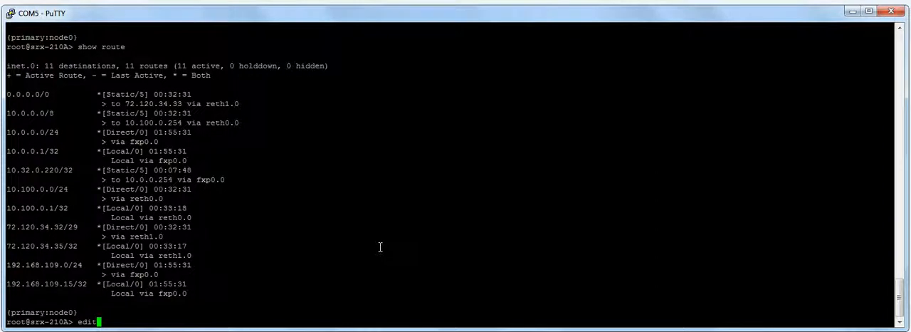
{"action": "key", "text": "Return"}
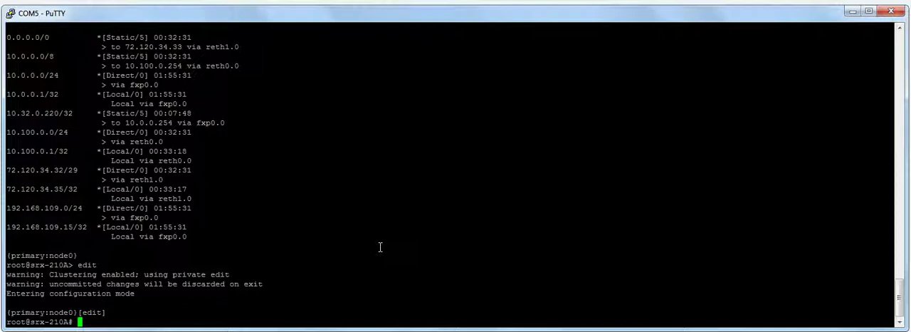
{"action": "type", "text": "set rout"}
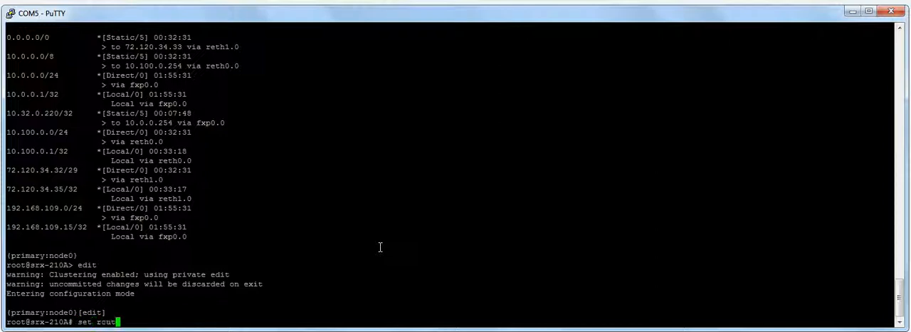
{"action": "type", "text": "outing-instances"}
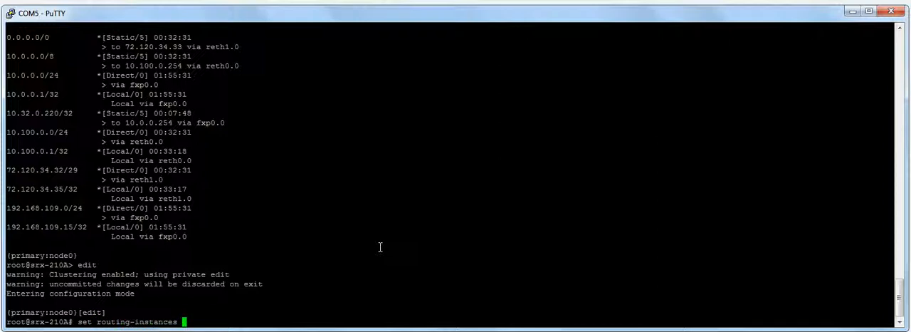
{"action": "type", "text": "acme"}
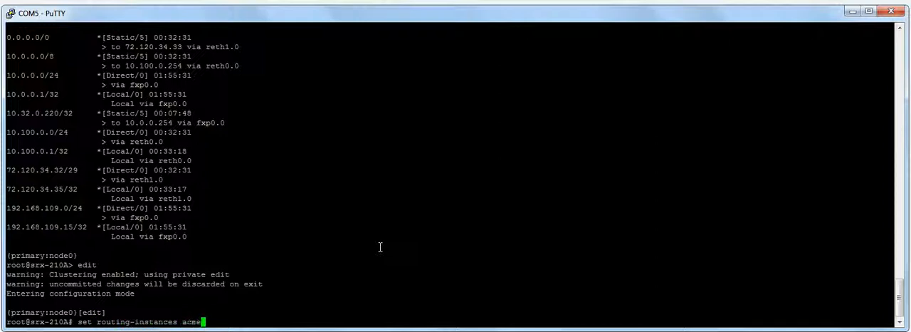
{"action": "type", "text": "."}
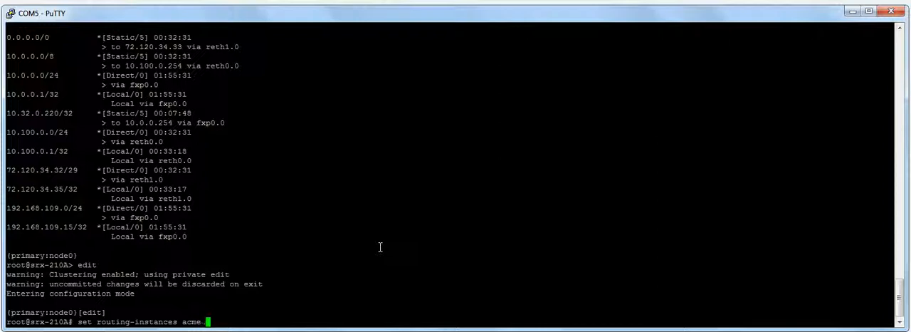
{"action": "type", "text": "instance-type virtual-router"}
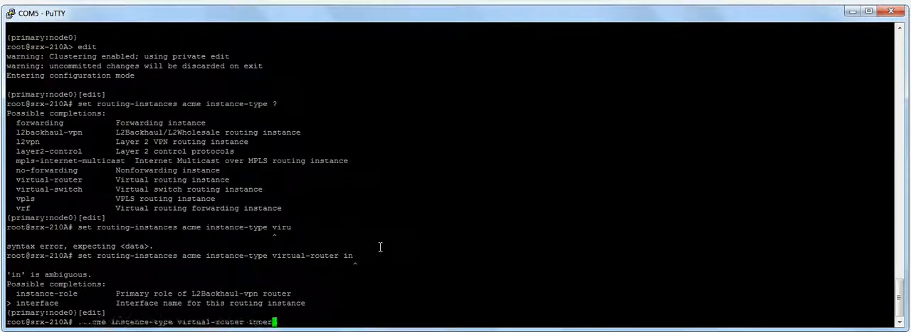
{"action": "type", "text": "interface reth"}
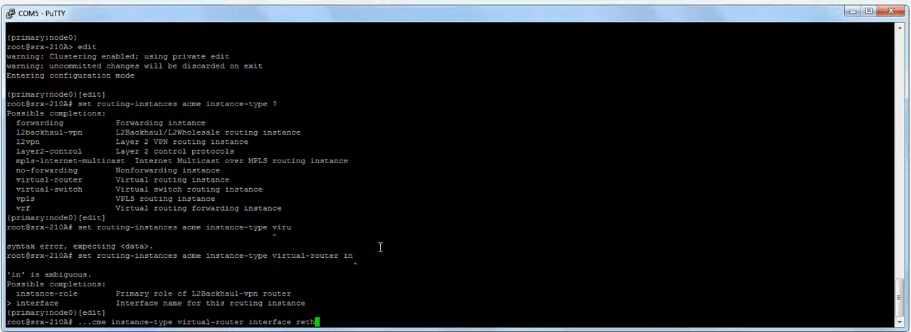
{"action": "type", "text": "0"}
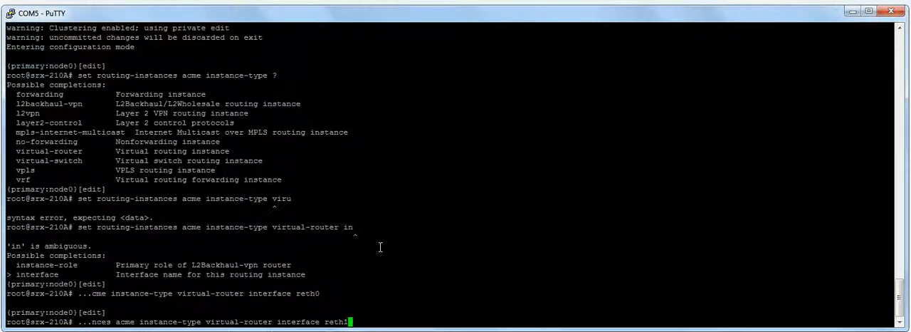
{"action": "key", "text": "Return"}
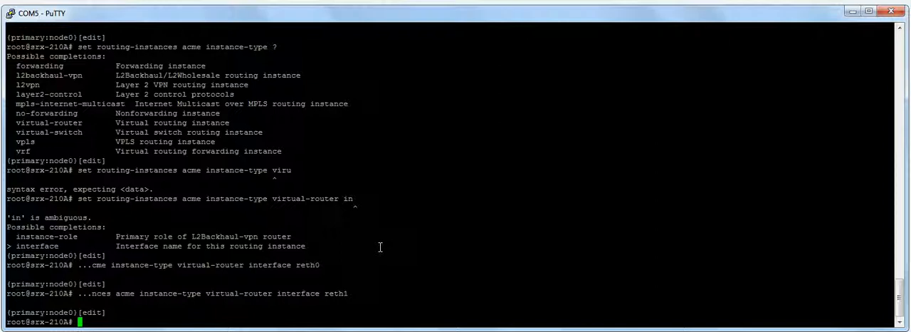
- Commit the acme instance and list the three existing routing-options static routes
{"action": "type", "text": "commit"}
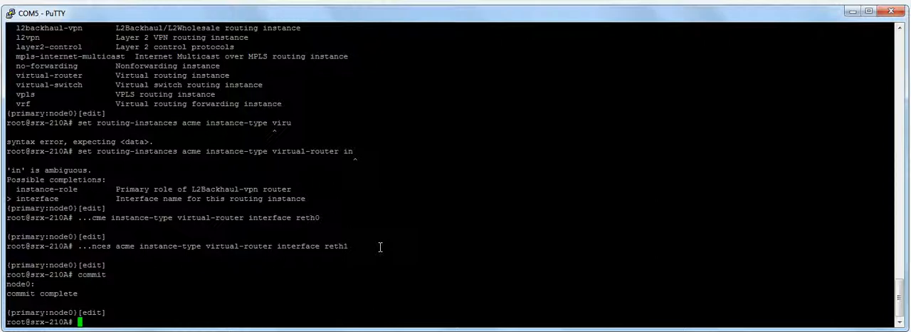
{"action": "type", "text": "edit routing-options static"}
{"action": "type", "text": "sh"}
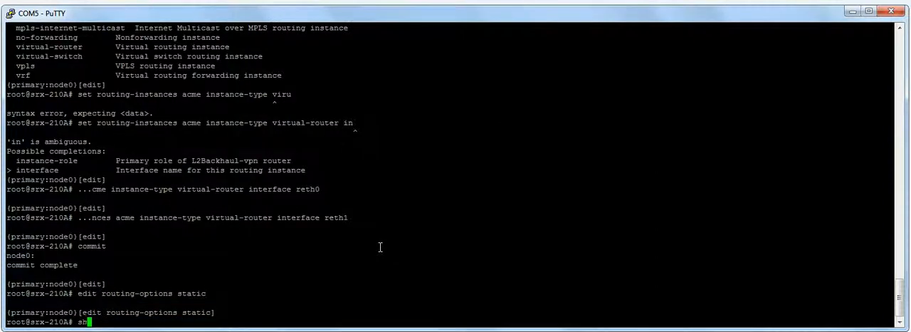
{"action": "key", "text": "Return"}
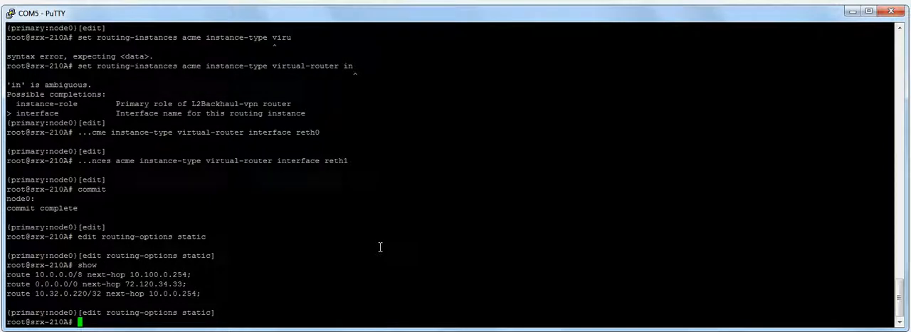
{"action": "type", "text": "set"}
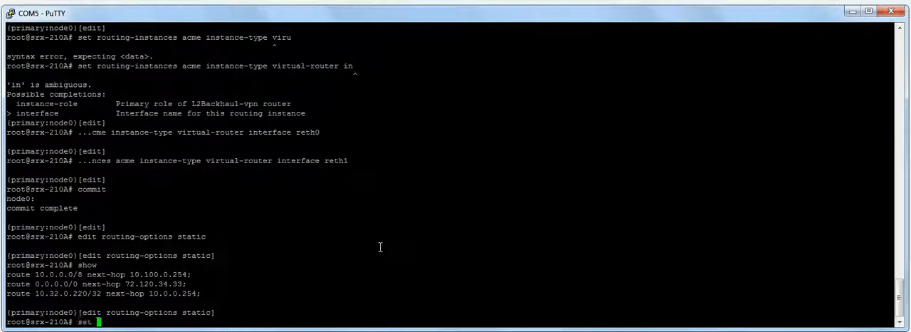
{"action": "type", "text": "top"}
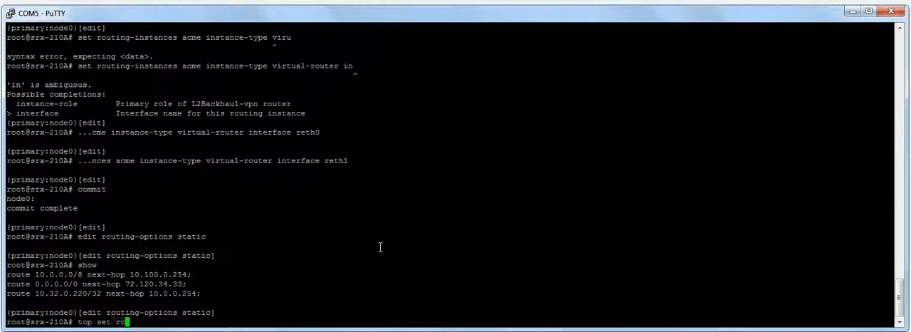
- Add acme static routes 0/0 via 72.120.34.33 and 10.0.0.0/8 via 10.100.0.254
{"action": "type", "text": "outing-instances a"}
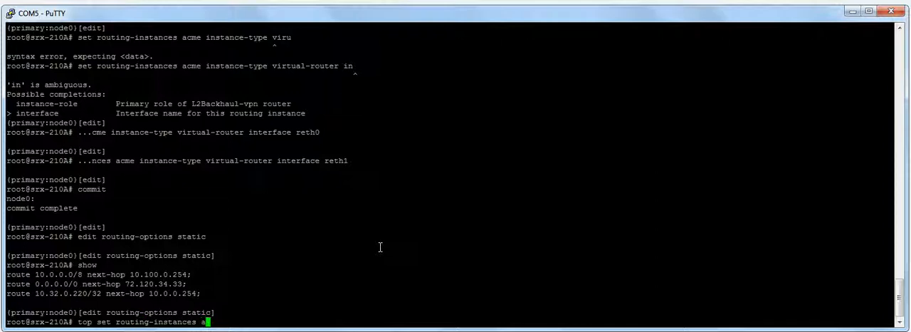
{"action": "type", "text": "cme routing-"}
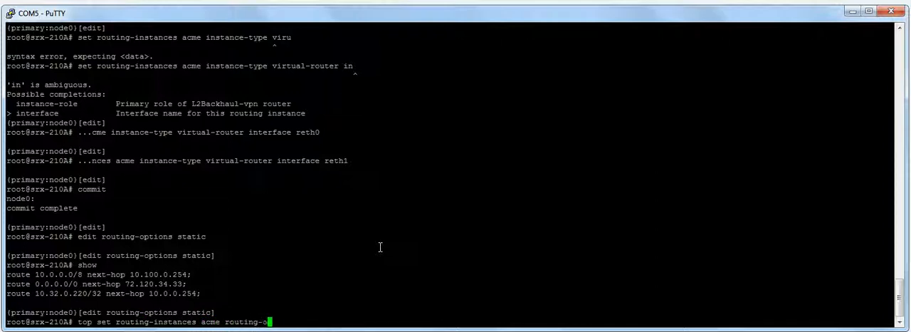
{"action": "type", "text": "options static route 0"}
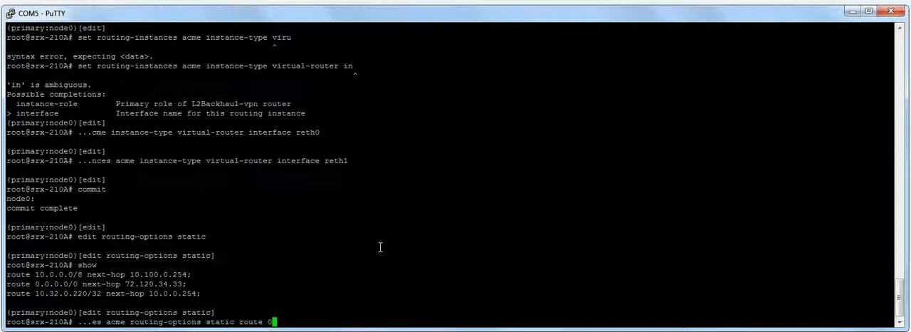
{"action": "type", "text": "/0 next-hop"}
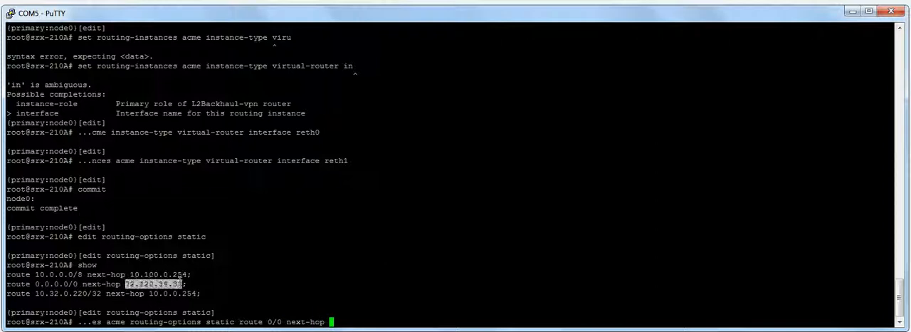
{"action": "type", "text": "72.120.34.33"}
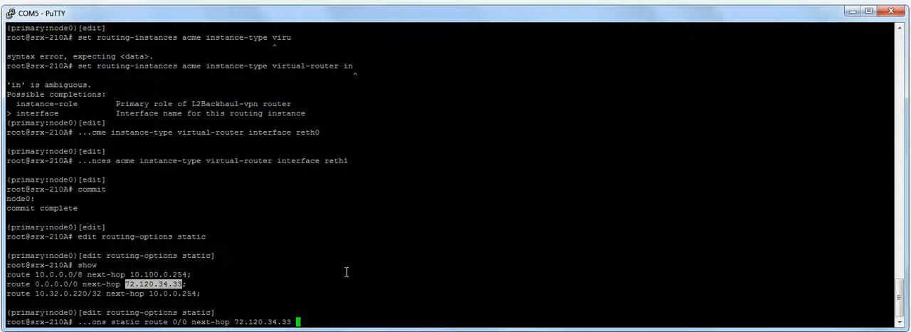
{"action": "key", "text": "Return"}
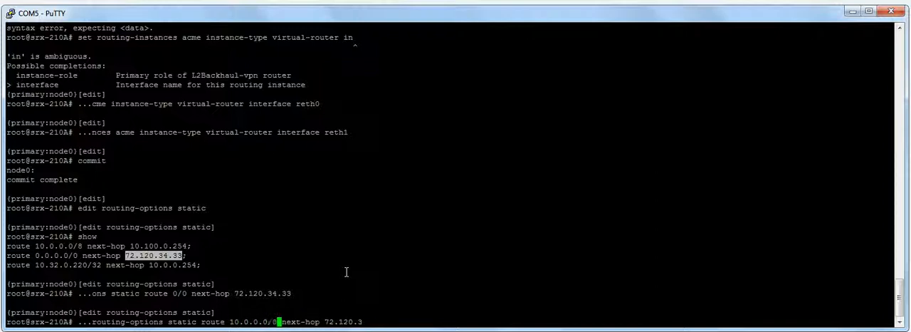
{"action": "type", "text": "8"}
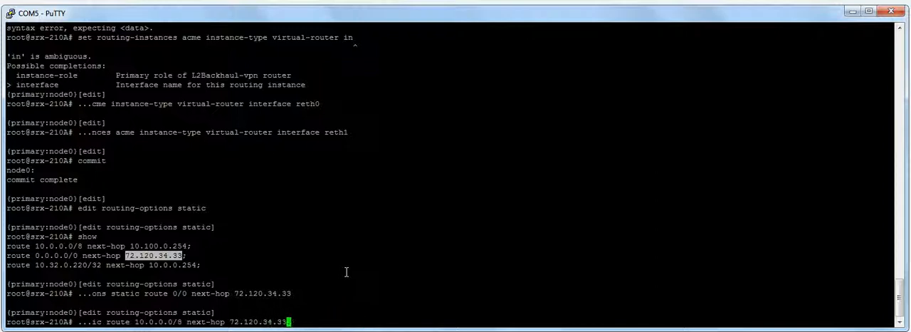
{"action": "key", "text": "BackSpace"}
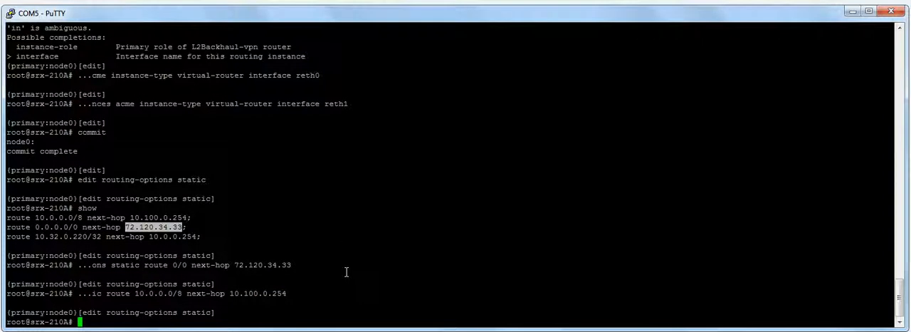
{"action": "type", "text": "delete ro"}
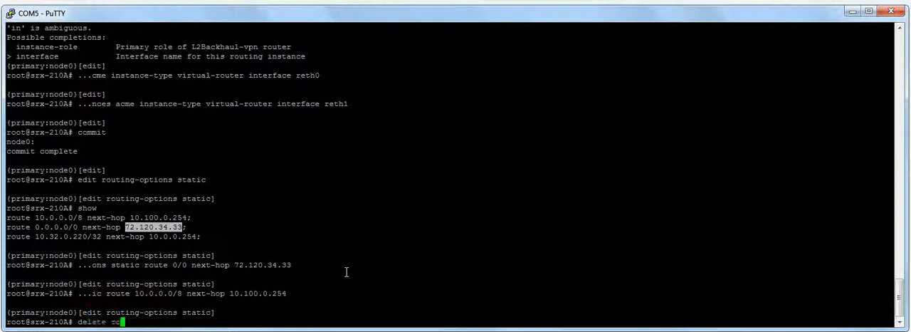
- Delete main-table static routes 0.0.0.0/0, 10.0.0.0/8 and 10.32.0.220/32
{"action": "key", "text": "BackSpace"}
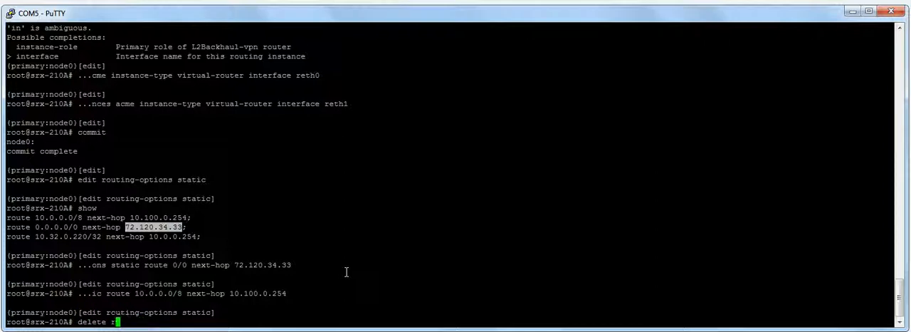
{"action": "type", "text": "oute 0."}
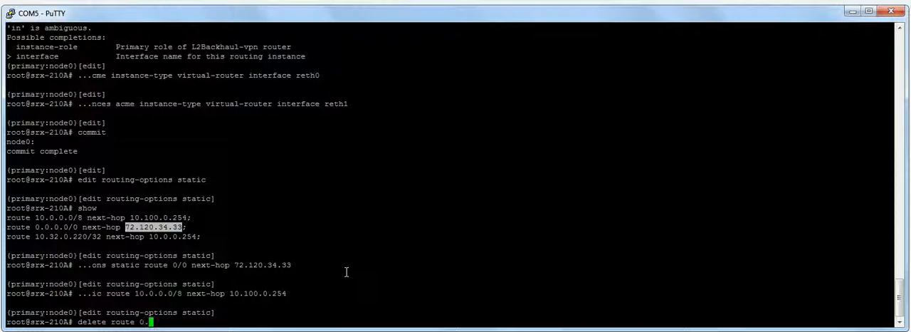
{"action": "key", "text": "Return"}
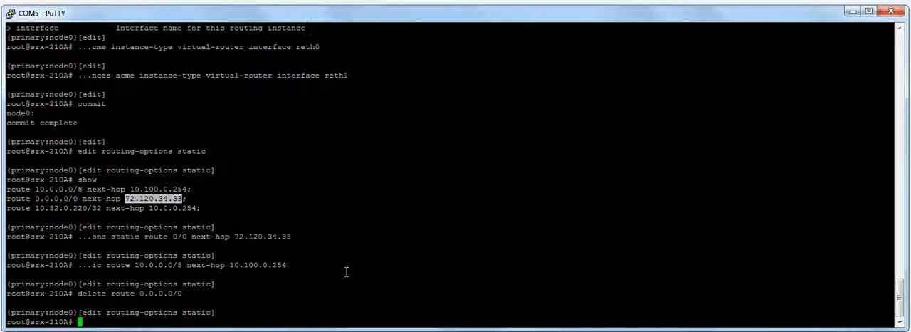
{"action": "type", "text": "delete route"}
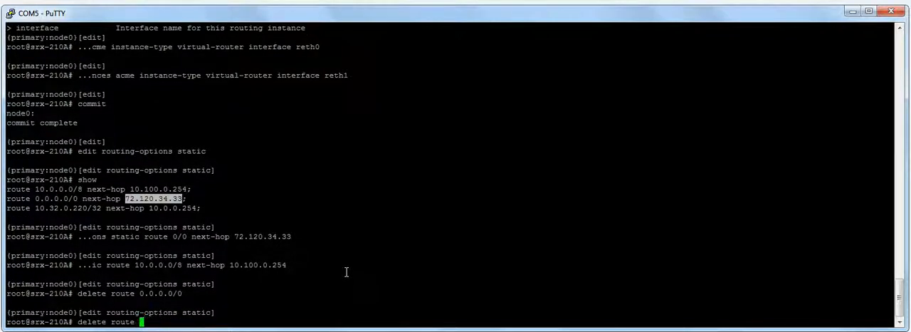
{"action": "type", "text": "10.0.0.0/8"}
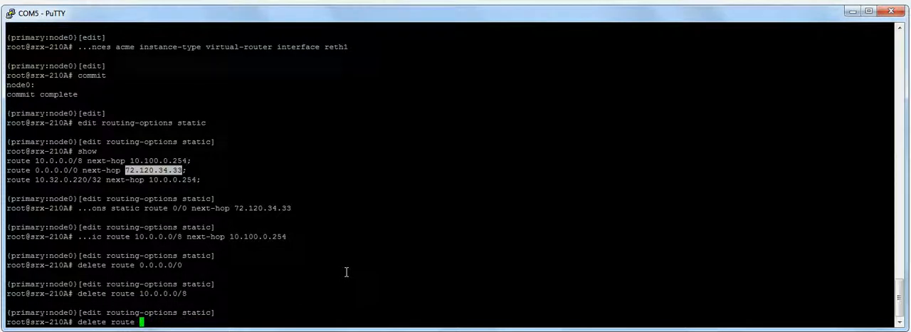
{"action": "type", "text": "10.32.0.220/32"}
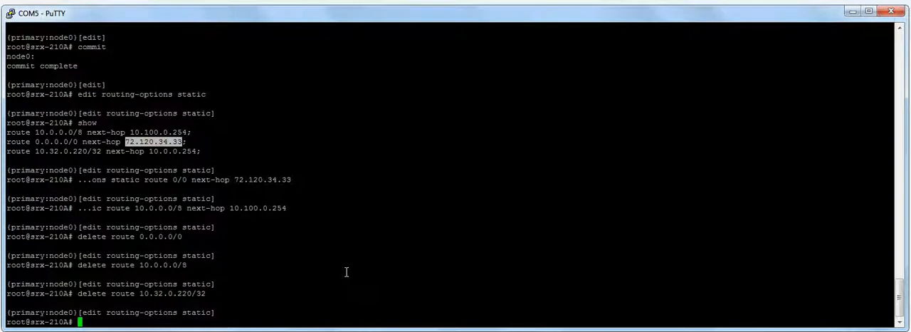
- Add the management default route 0/0 via 10.0.0.254 and commit the configuration
{"action": "type", "text": "set route"}
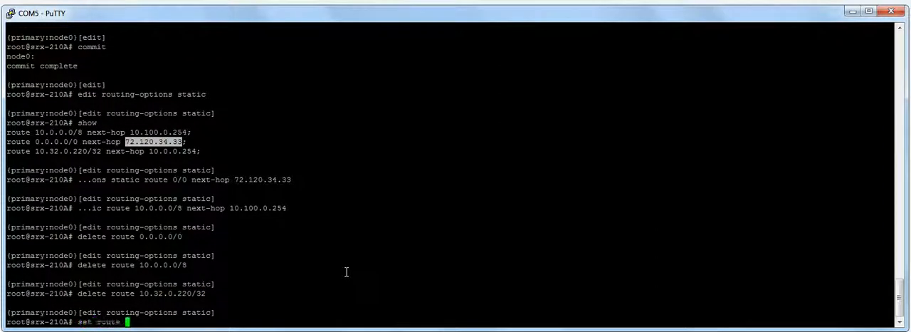
{"action": "type", "text": "0/0 next-"}
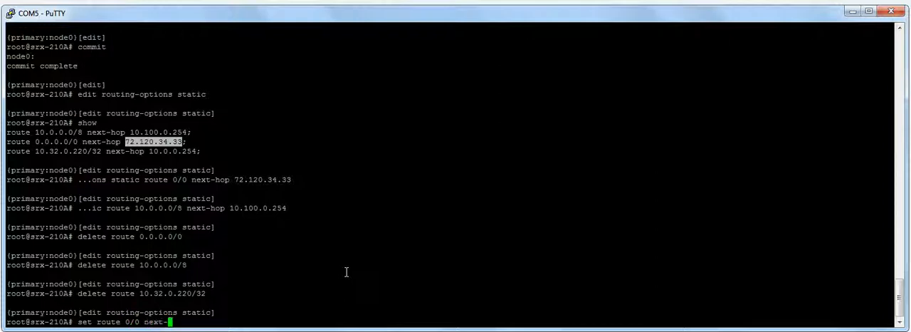
{"action": "type", "text": "hop"}
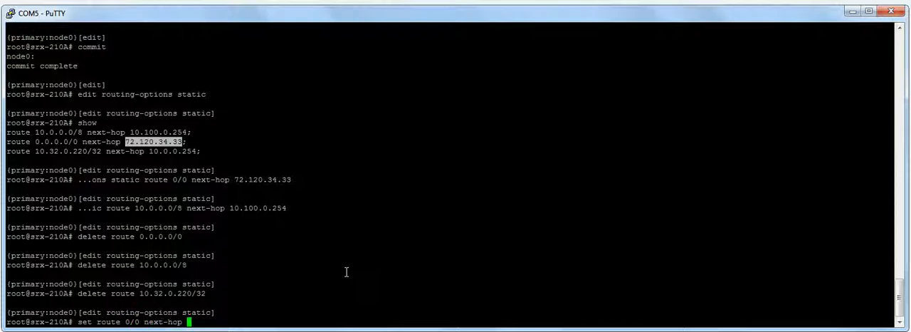
{"action": "type", "text": "10.0."}
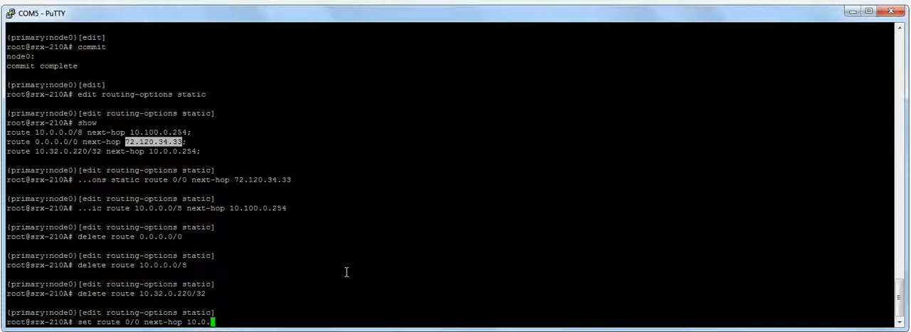
{"action": "type", "text": ".254"}
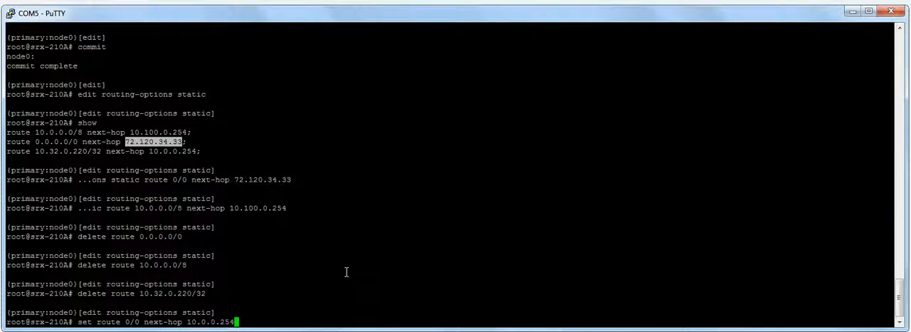
{"action": "key", "text": "Return"}
{"action": "type", "text": "commit"}
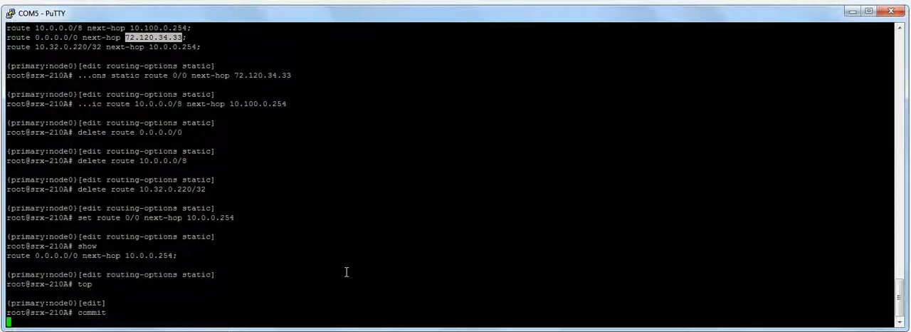
{"action": "key", "text": "Return"}
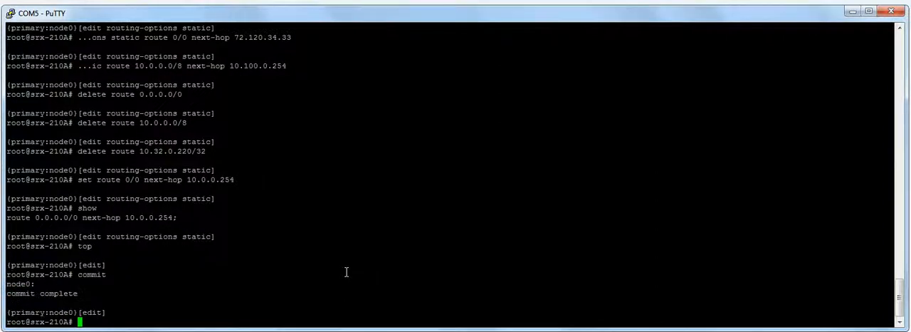
{"action": "type", "text": "exit"}
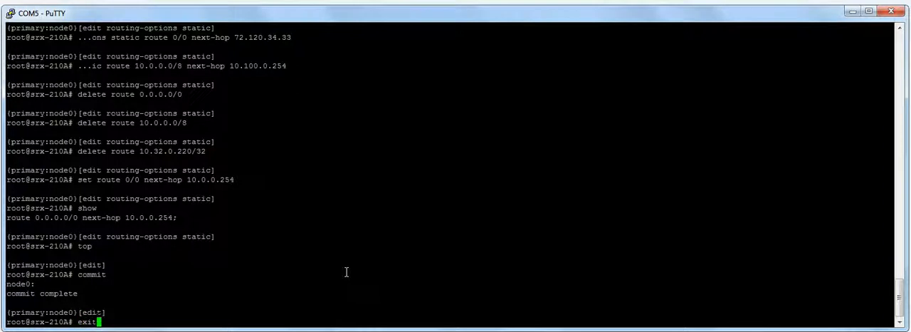
- Exit configuration mode and verify inet.0 defaults via 10.0.0.254, marking the 10.0.0.0/24 route
{"action": "key", "text": "Return"}
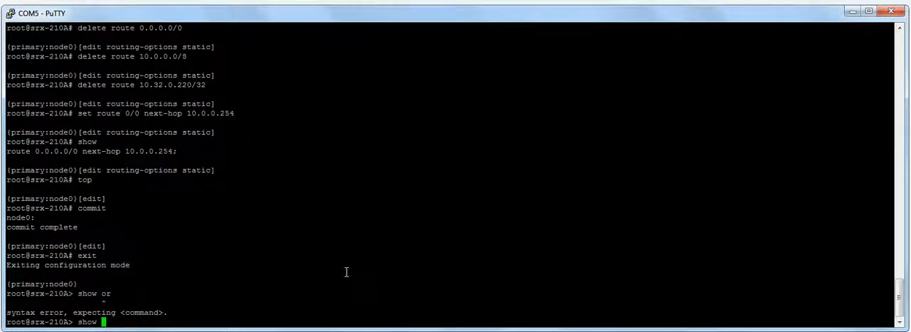
{"action": "type", "text": "route"}
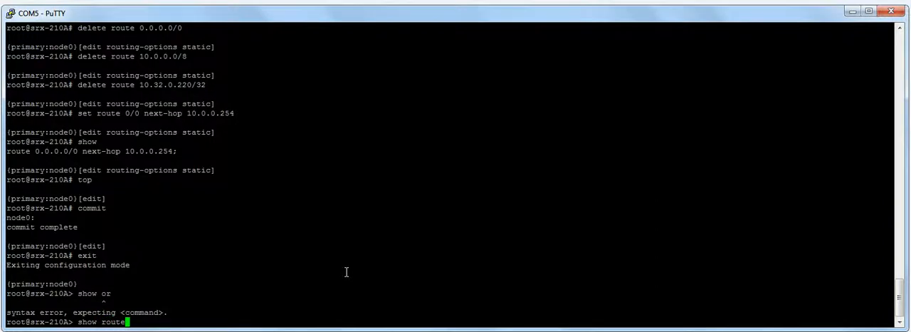
{"action": "key", "text": "Return"}
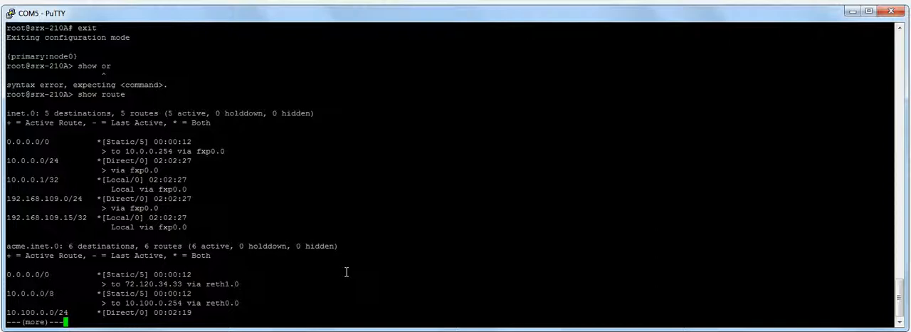
{"action": "double_click", "coordinate": [25, 112]}
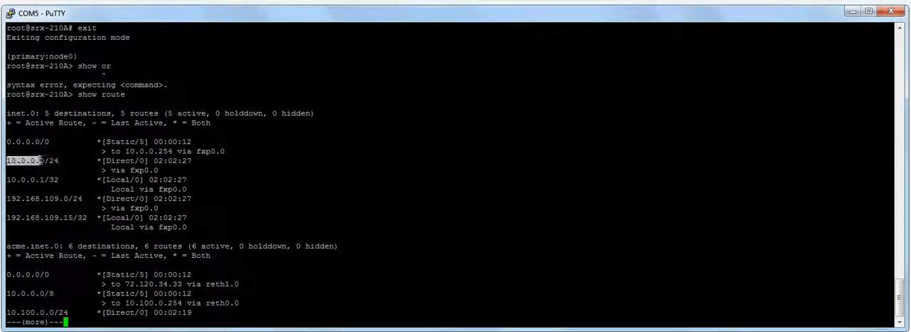
{"action": "left_click_drag", "start_coordinate": [7, 161], "coordinate": [192, 189]}
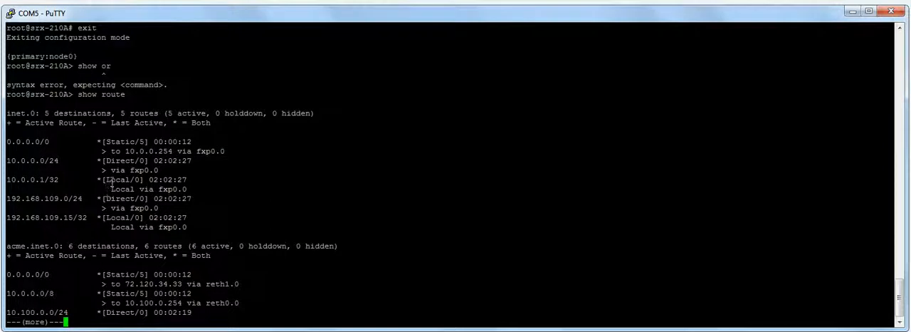
- Page to the end of the listing and highlight acme's 10.0.0.0/8 route via 10.100.0.254
{"action": "key", "text": "space"}
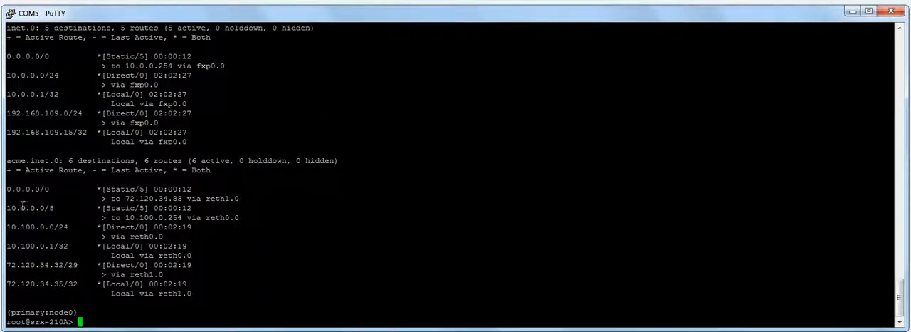
{"action": "double_click", "coordinate": [27, 188]}
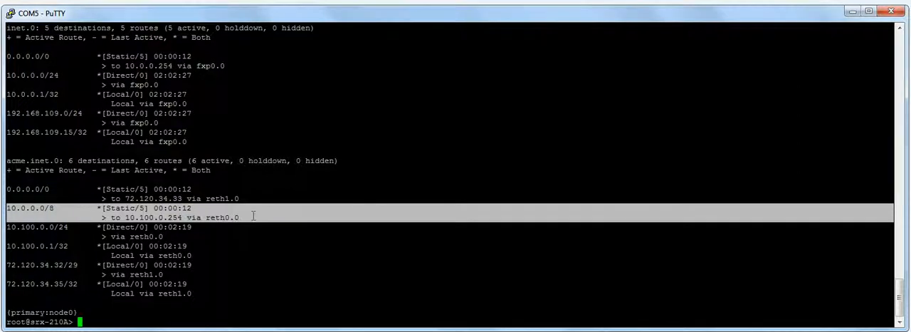
{"action": "mouse_move", "coordinate": [121, 233]}
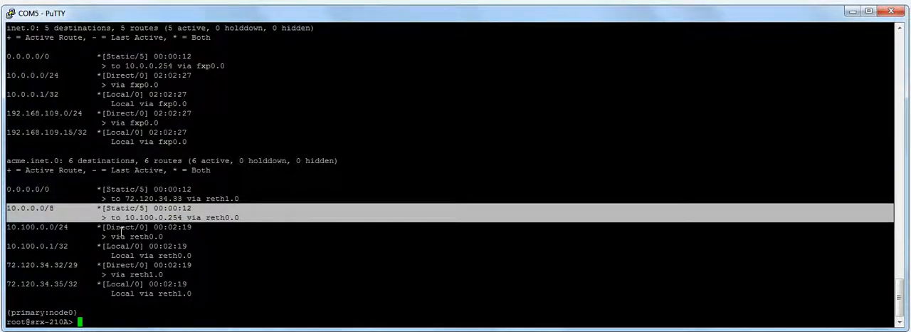